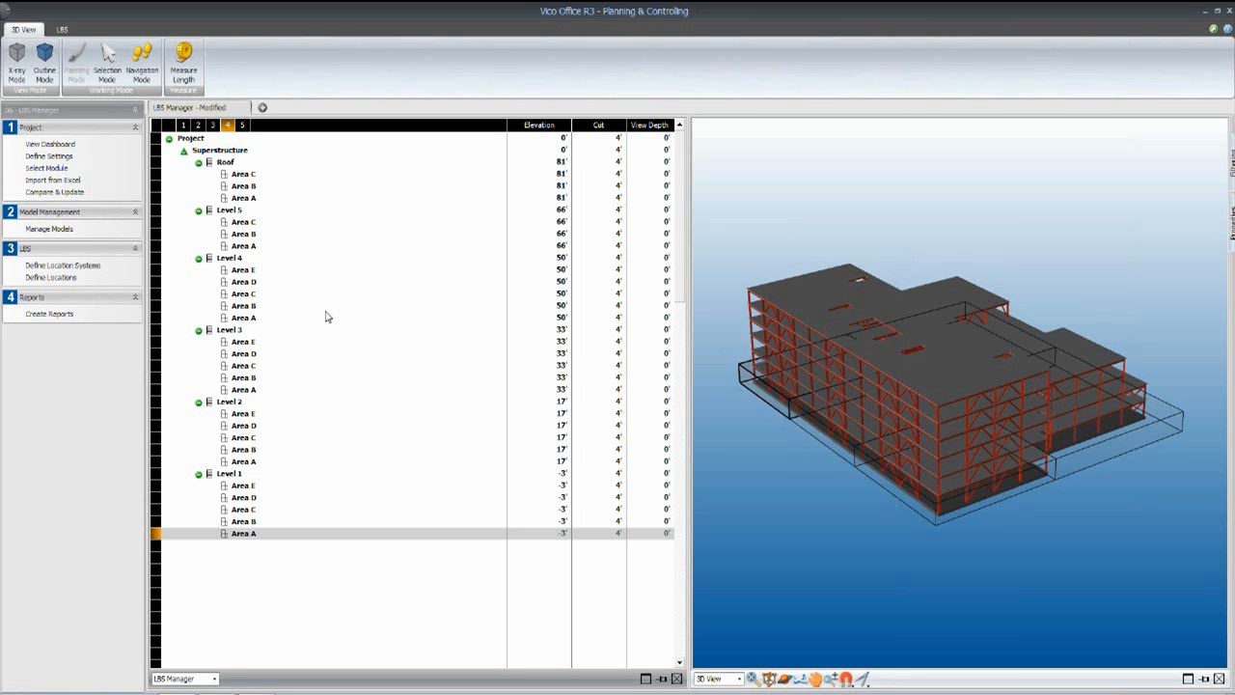
mouse_move(318, 310)
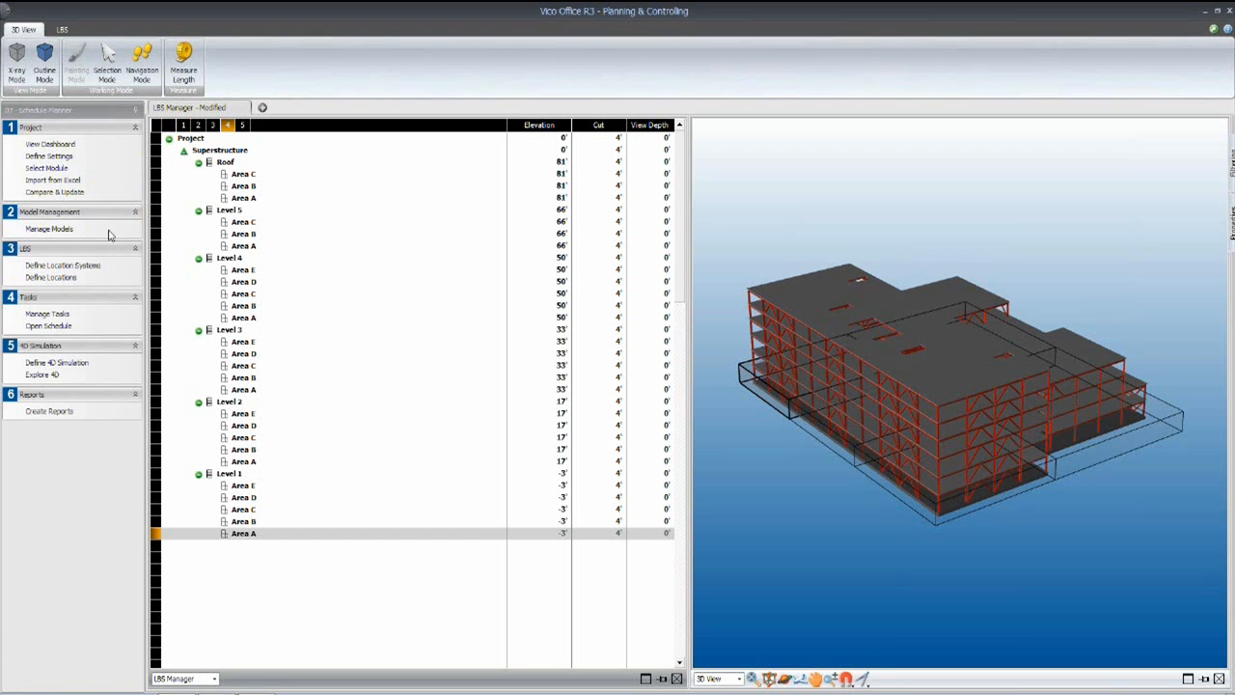
mouse_move(46, 314)
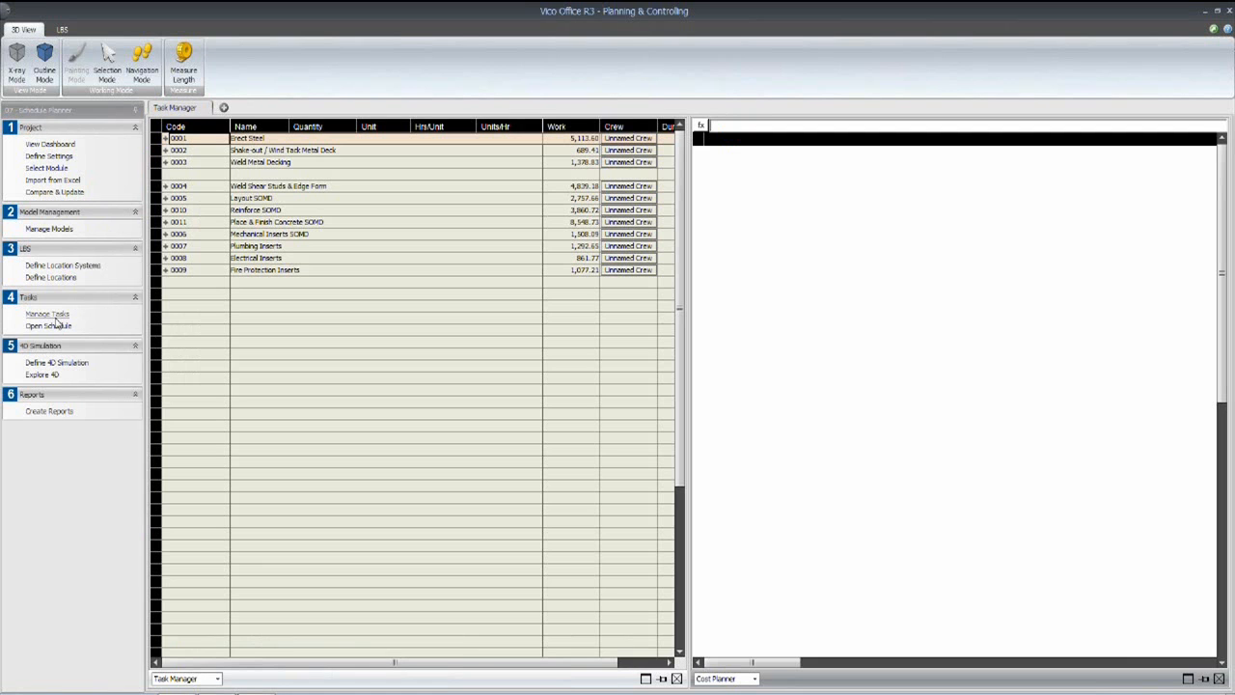
Activate the Task Manager grid and widen its pane beside the cost plan.
left_click(47, 314)
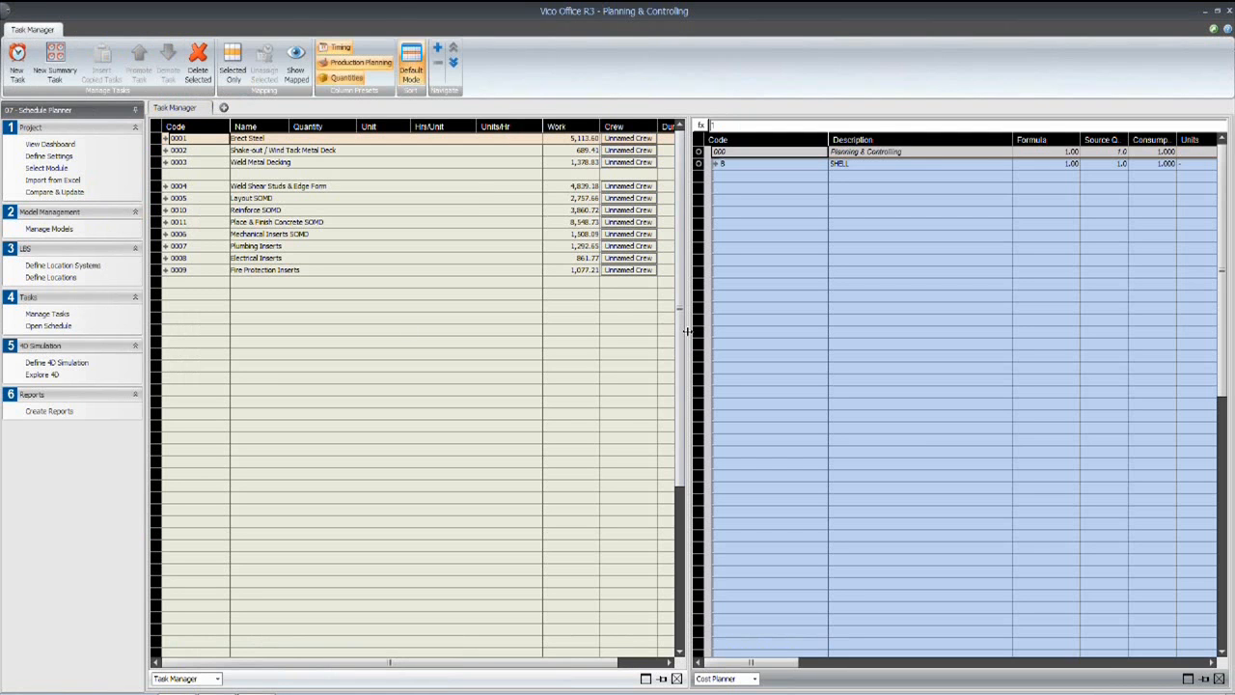
left_click_drag(687, 333, 642, 333)
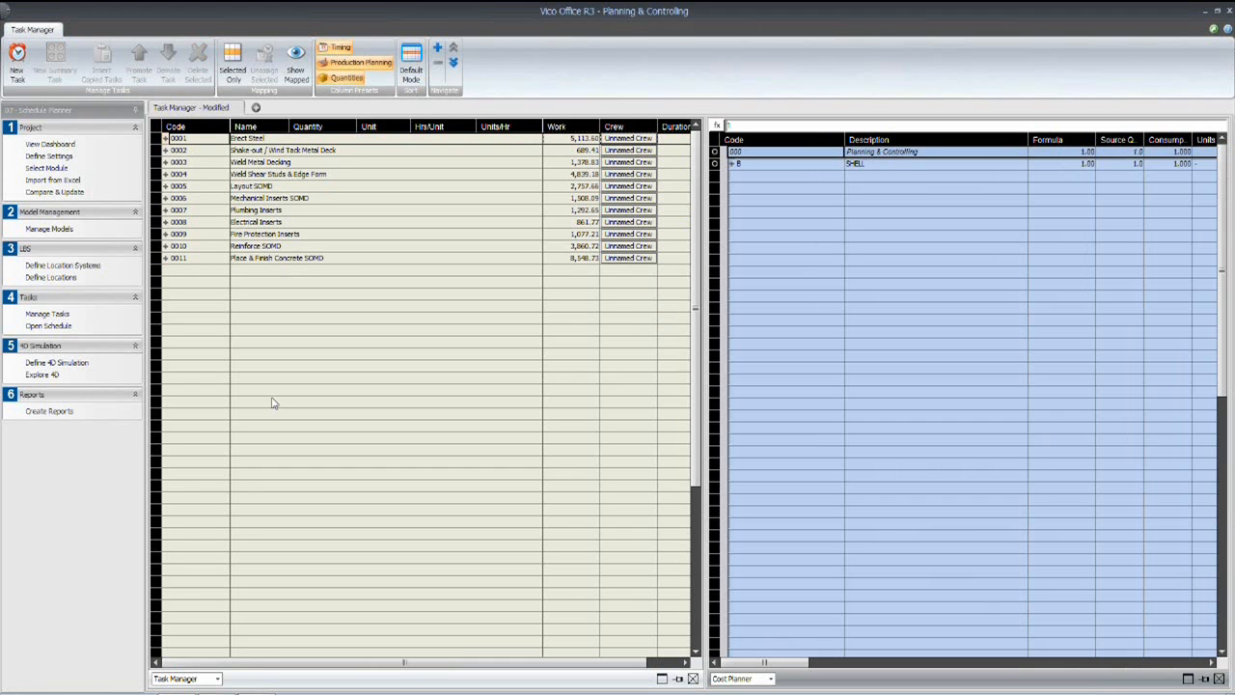
mouse_move(271, 404)
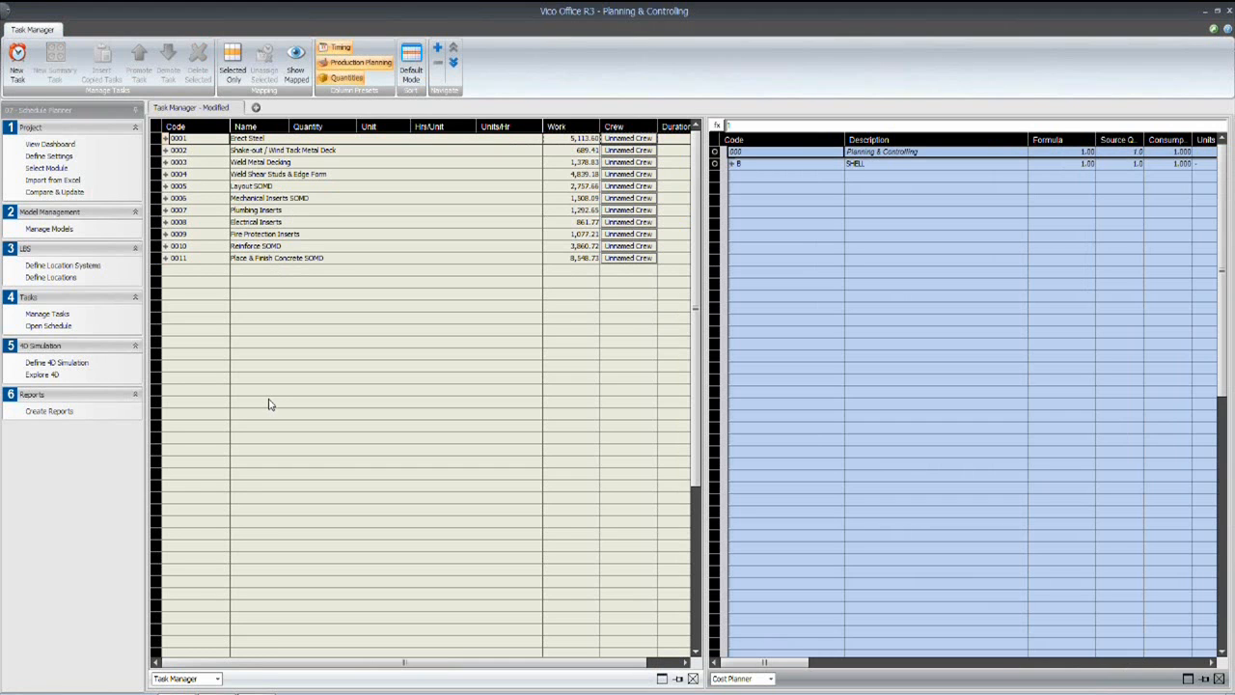
mouse_move(295, 324)
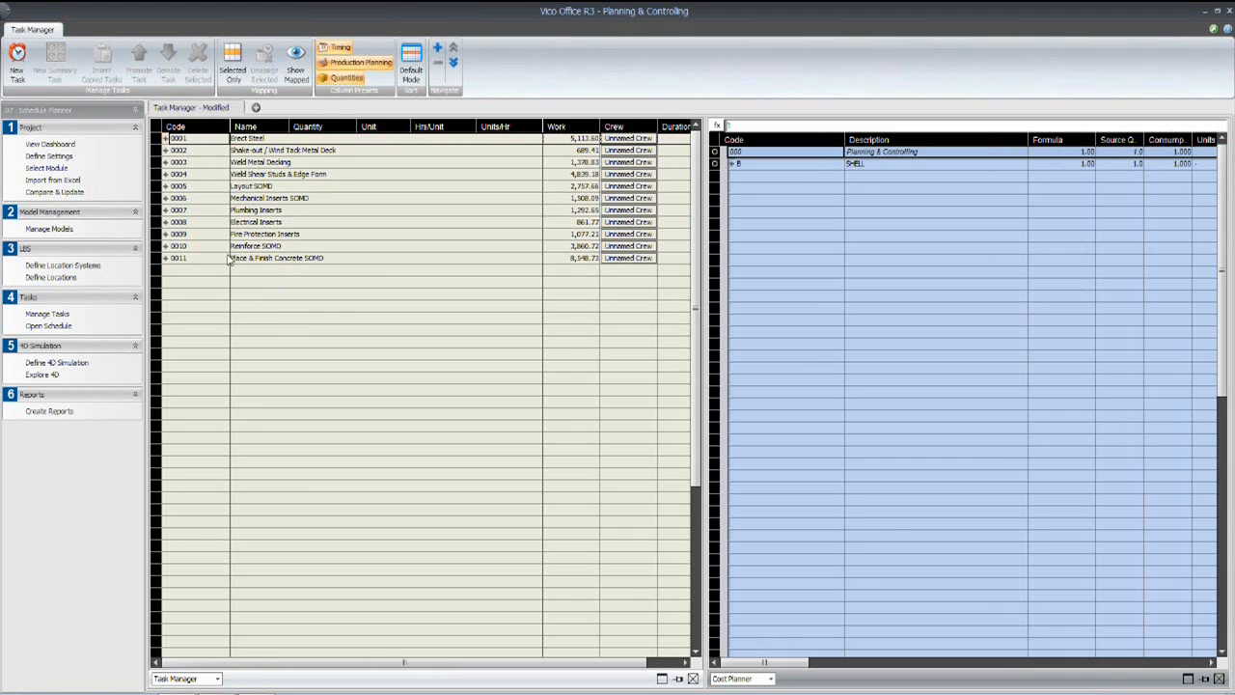
mouse_move(234, 269)
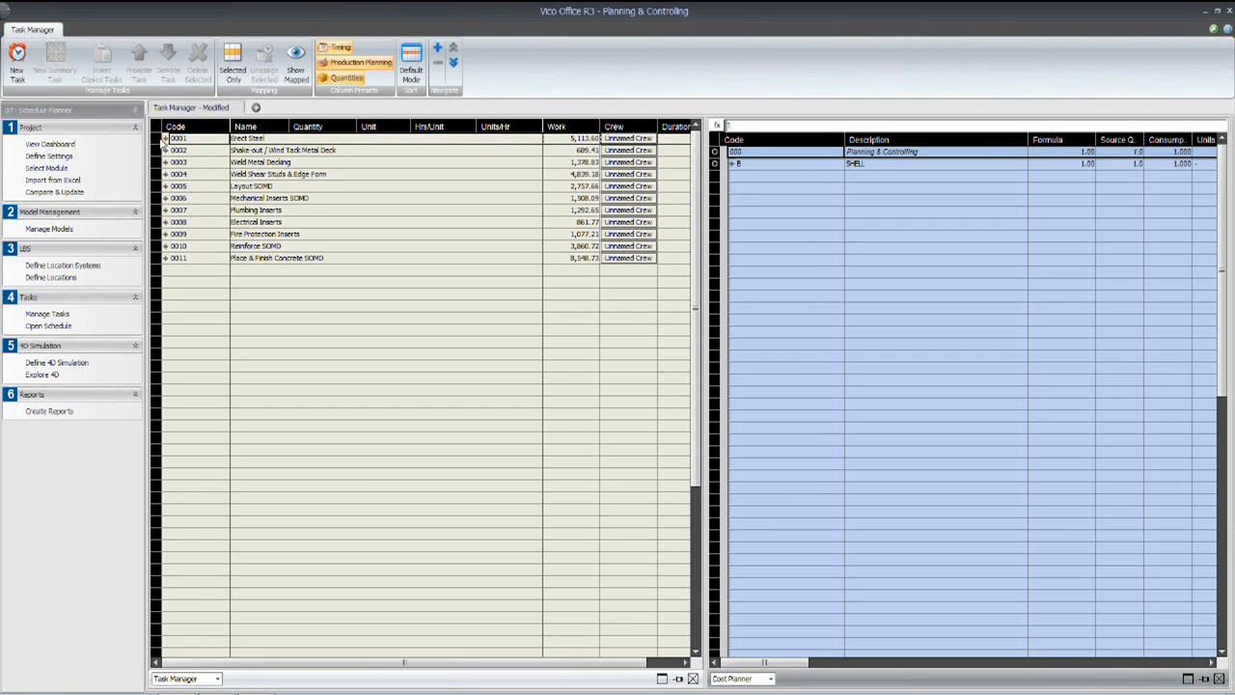
Expand task 0001 Erect Steel into its cost items and widen the Code column.
left_click(162, 138)
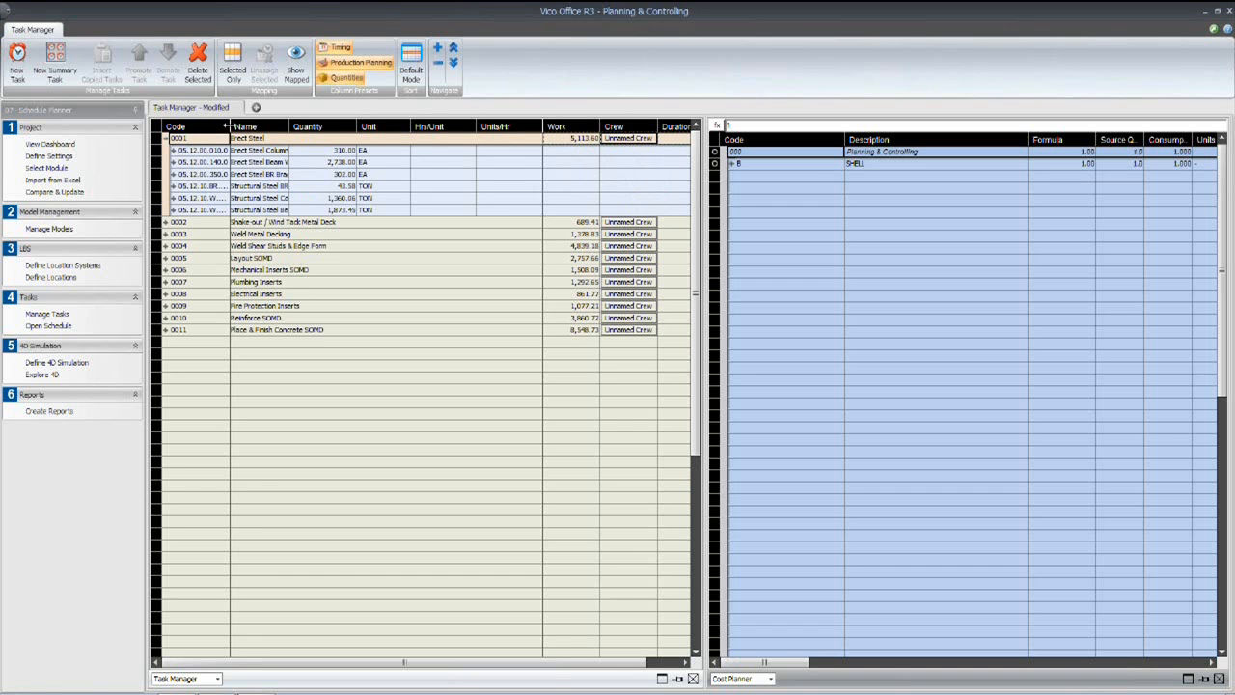
left_click_drag(224, 126, 267, 126)
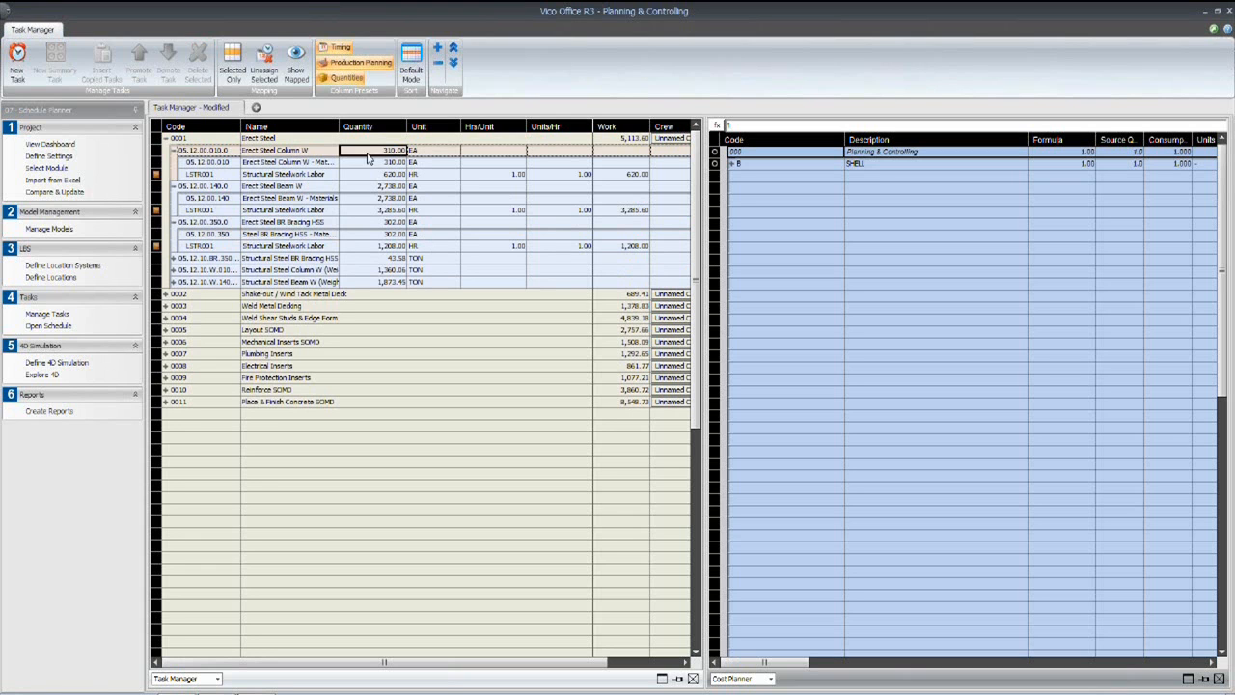
Review the bracing quantity 302.00 and beam and bracing work 3,285.60 and 1,208.00.
left_click(378, 185)
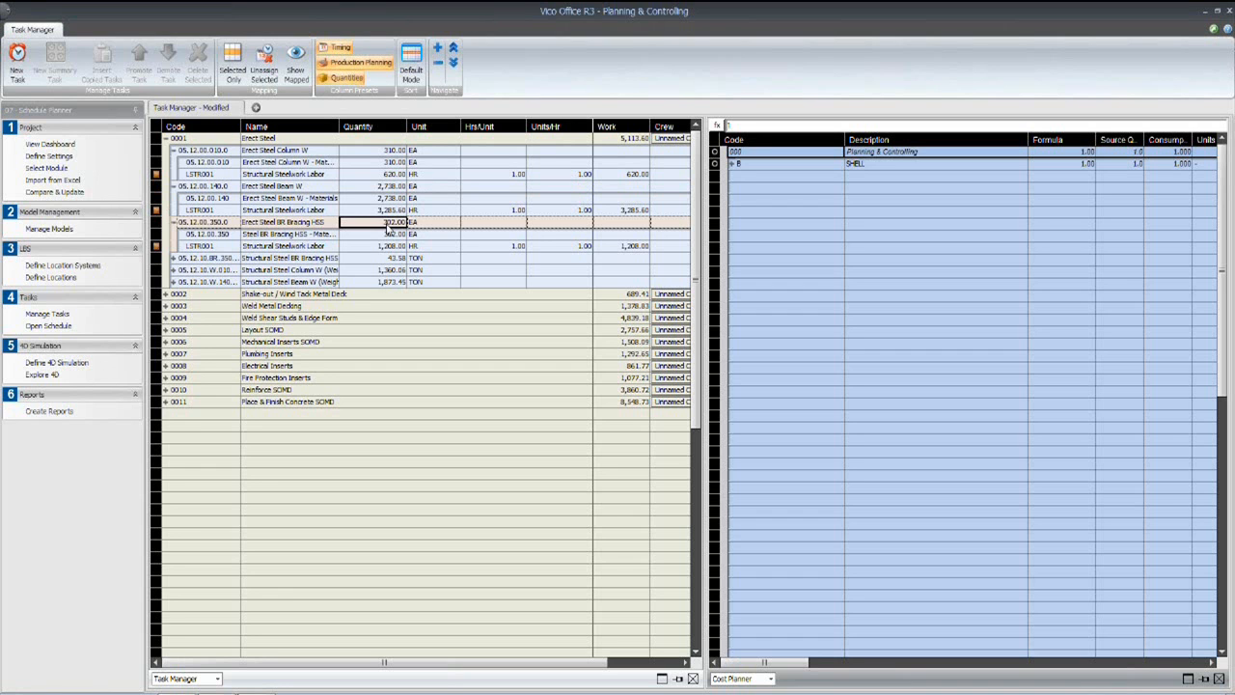
mouse_move(570, 185)
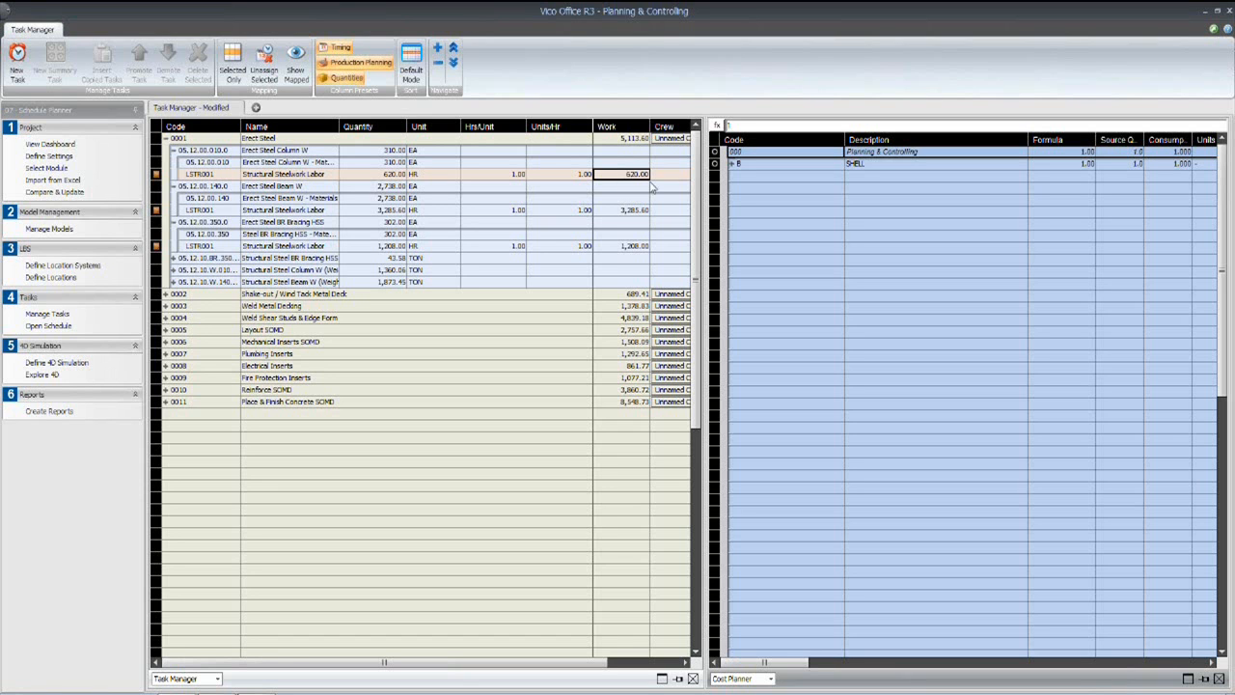
mouse_move(625, 214)
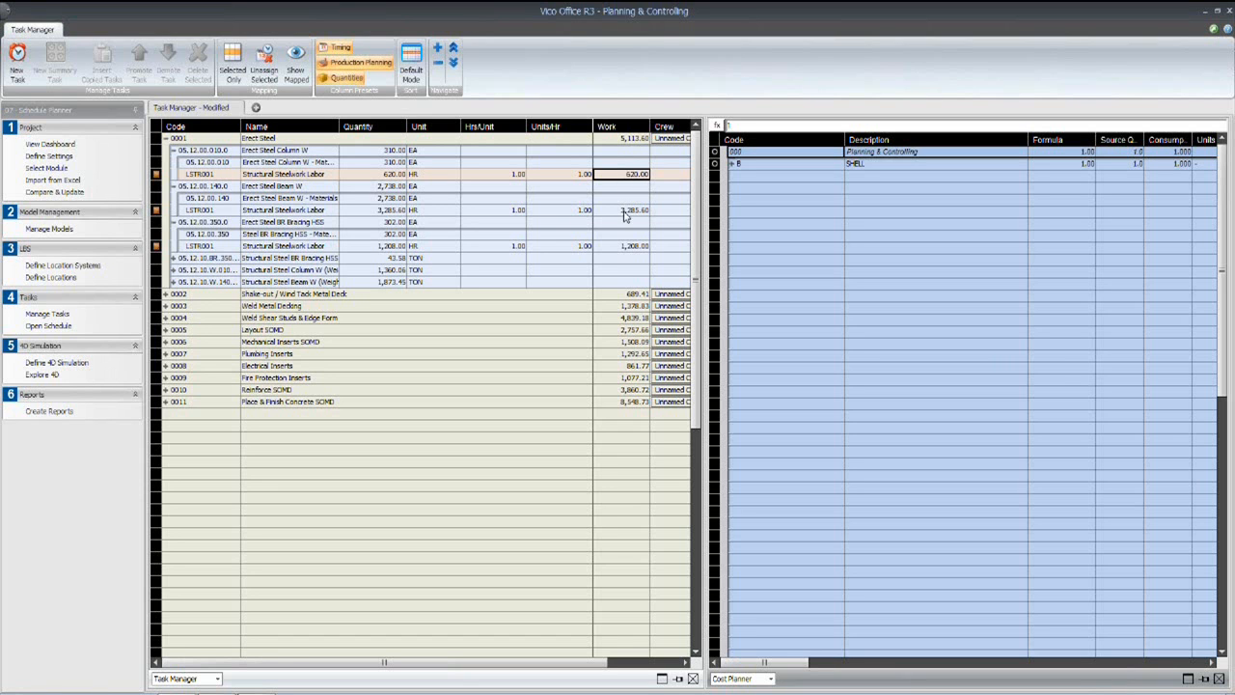
left_click(624, 209)
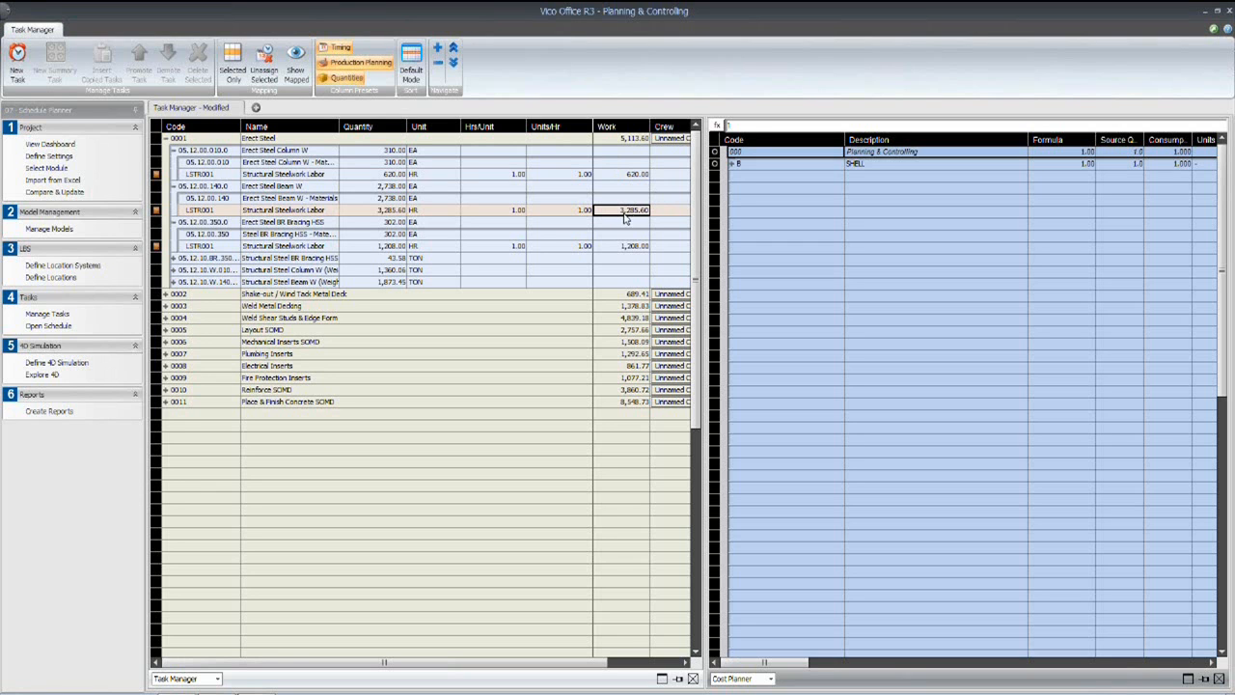
mouse_move(658, 216)
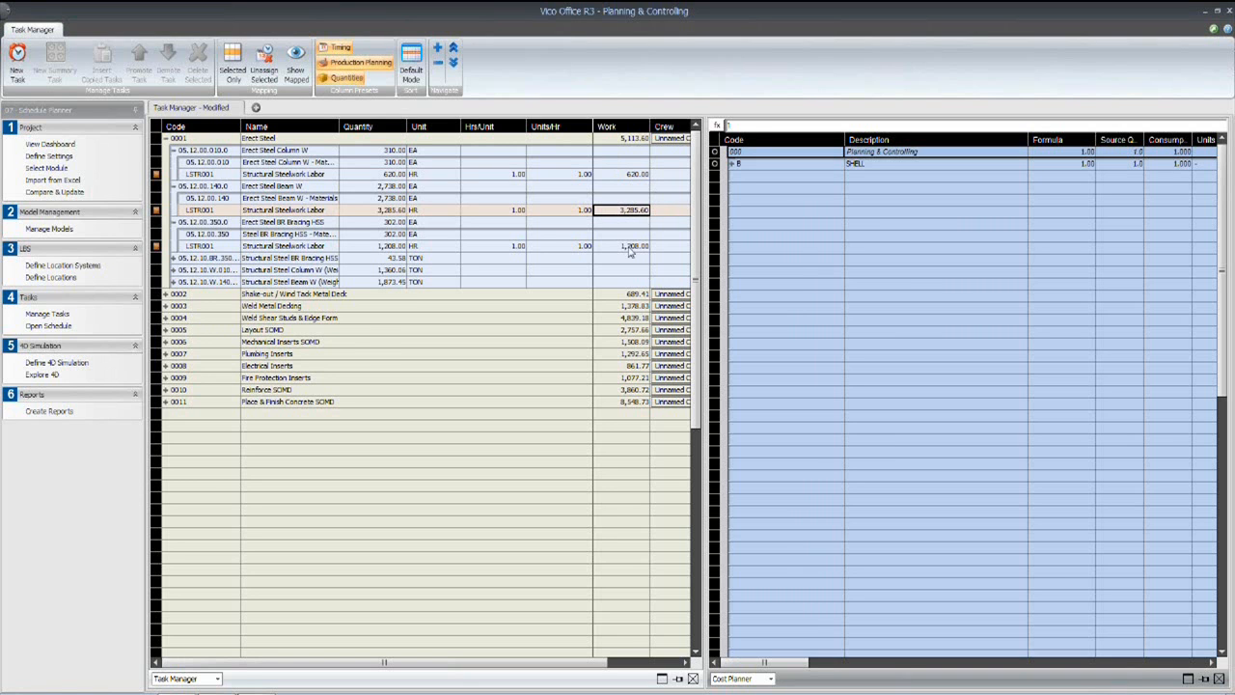
left_click(629, 245)
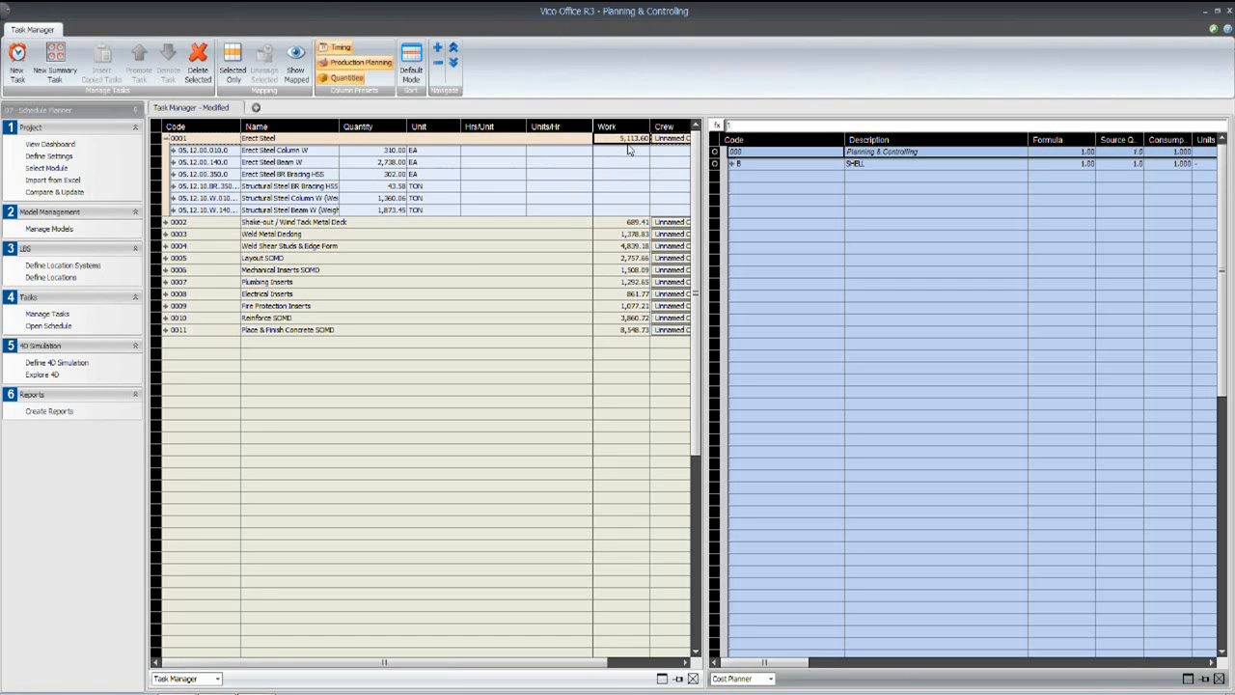
mouse_move(640, 149)
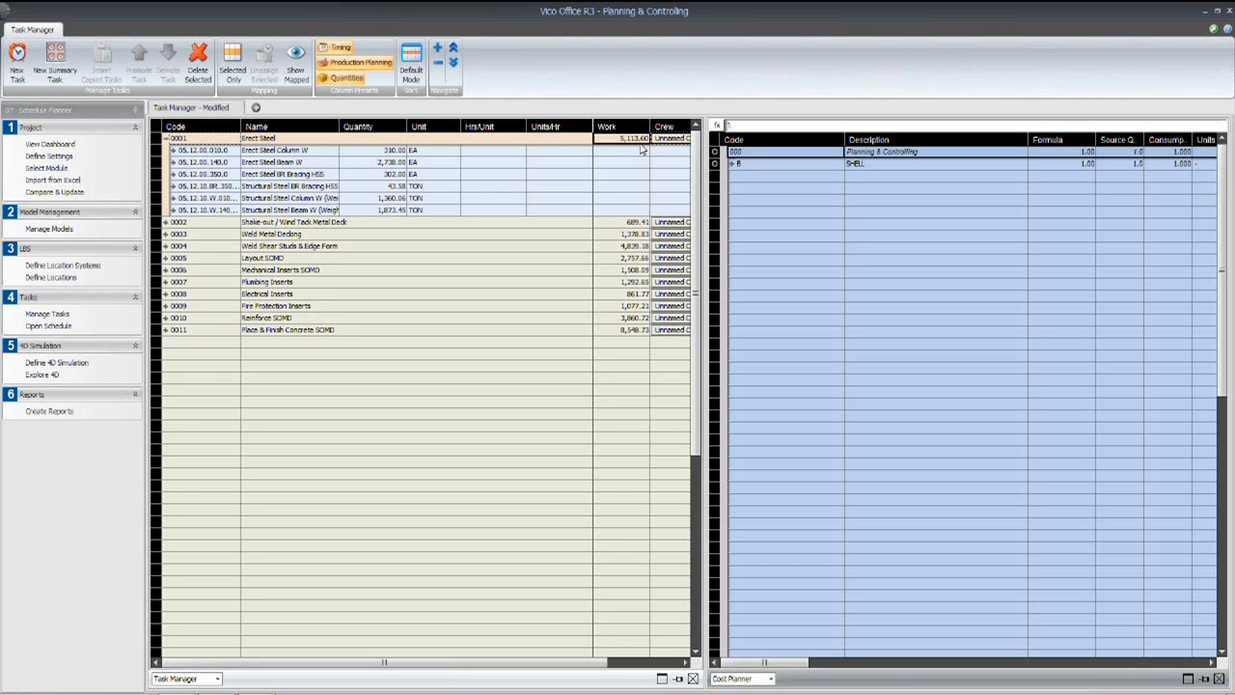
mouse_move(504, 121)
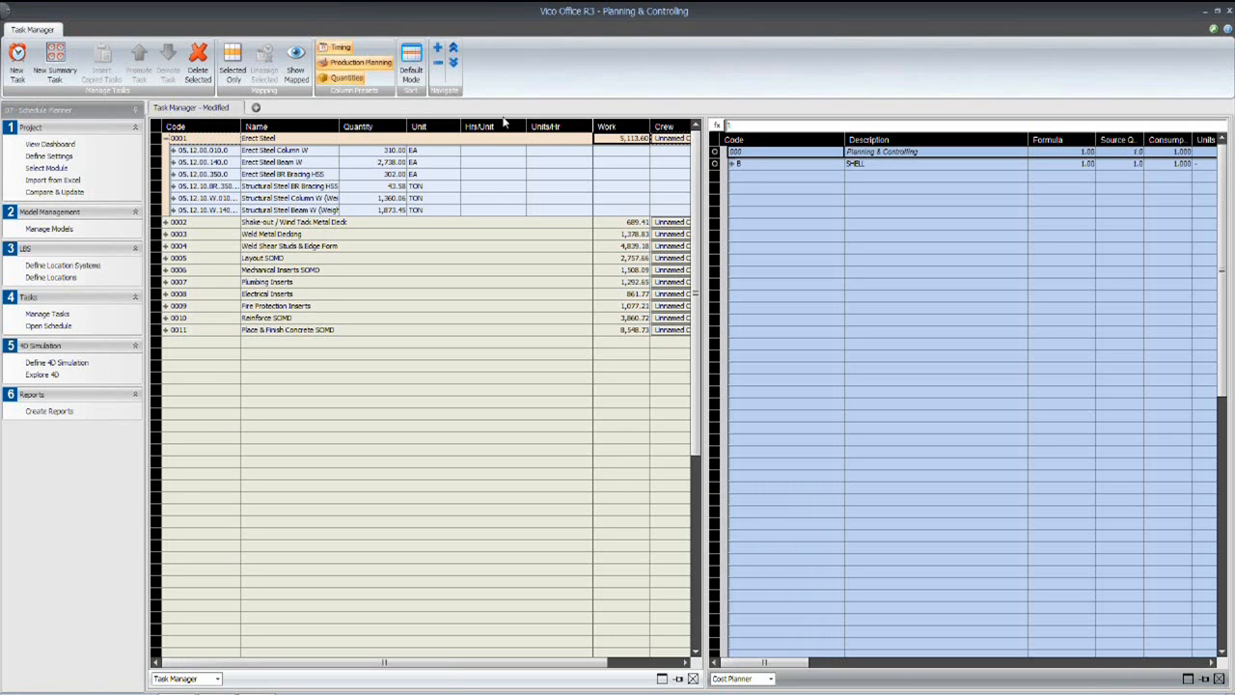
mouse_move(366, 170)
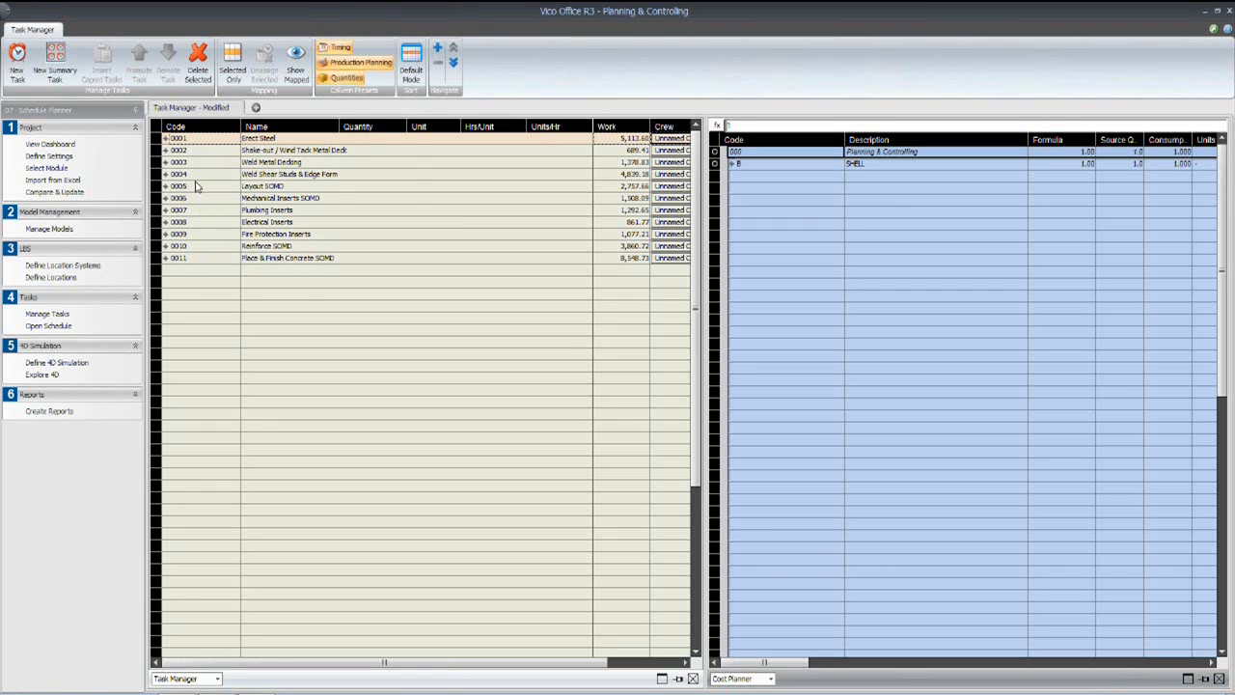
Select the Shake-out / Wind Tack Metal Deck task and expand Weld Metal Decking.
left_click(164, 138)
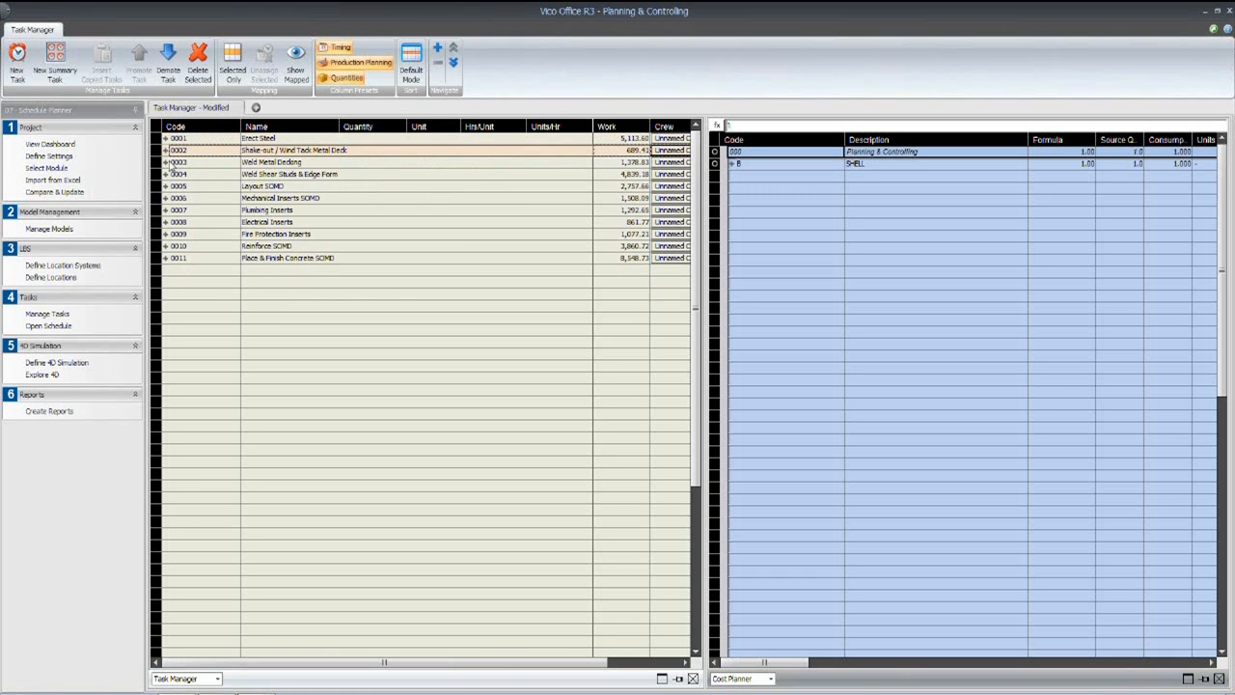
left_click(163, 161)
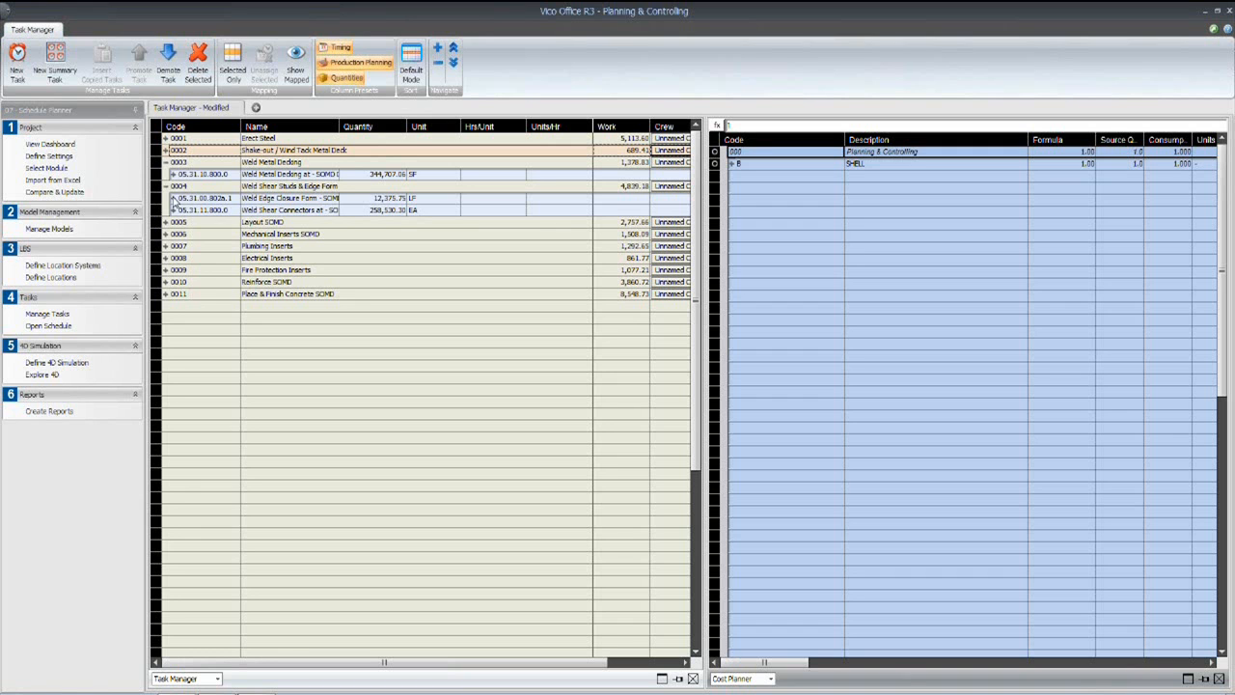
Select the Weld Edge Closure Form item under Weld Shear Studs & Edge Form.
left_click(289, 210)
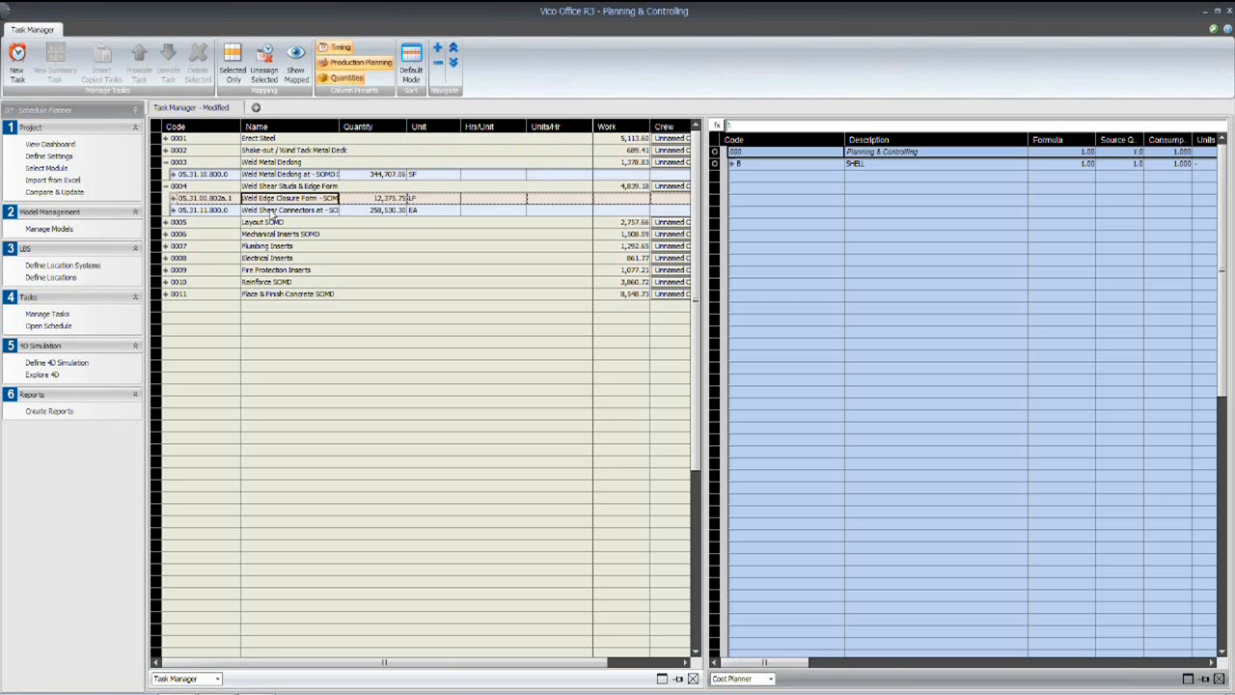
left_click(289, 210)
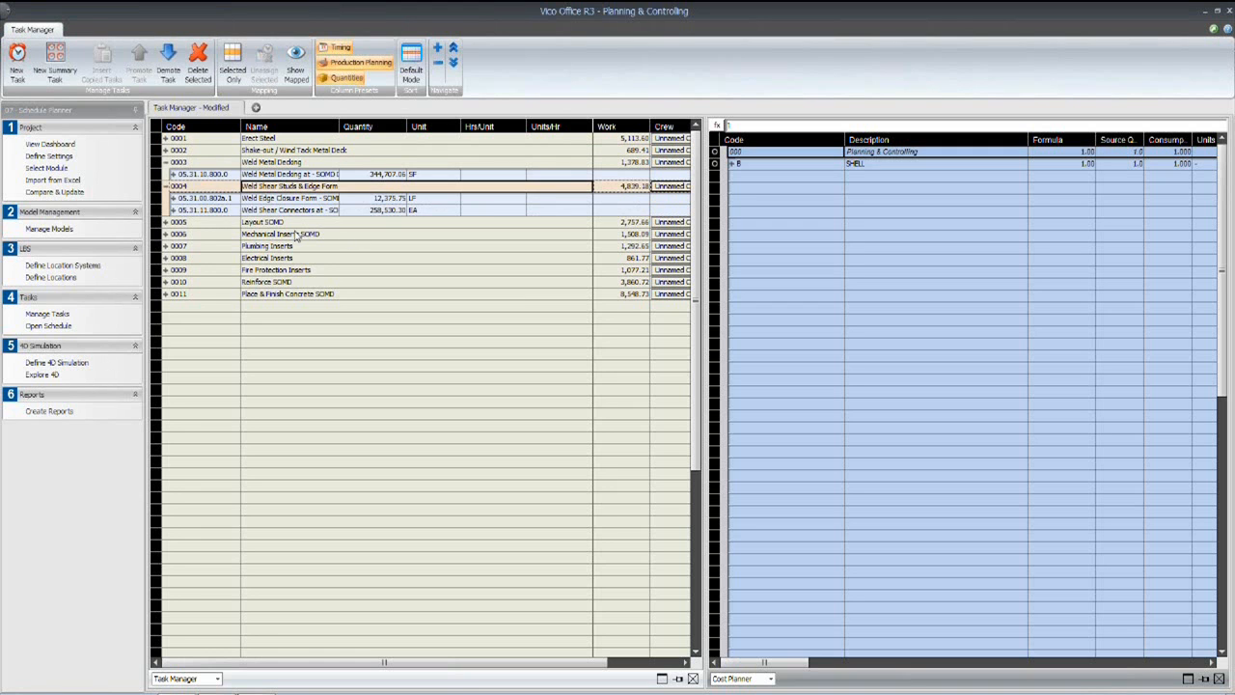
mouse_move(379, 186)
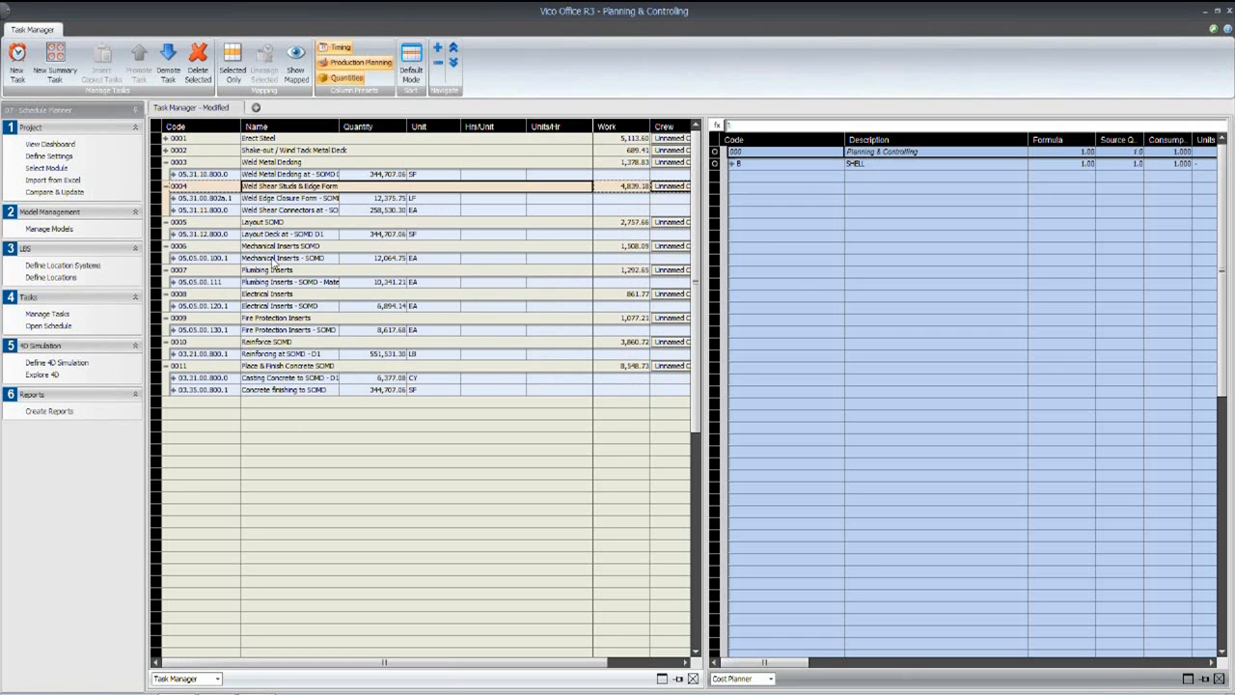
mouse_move(675, 415)
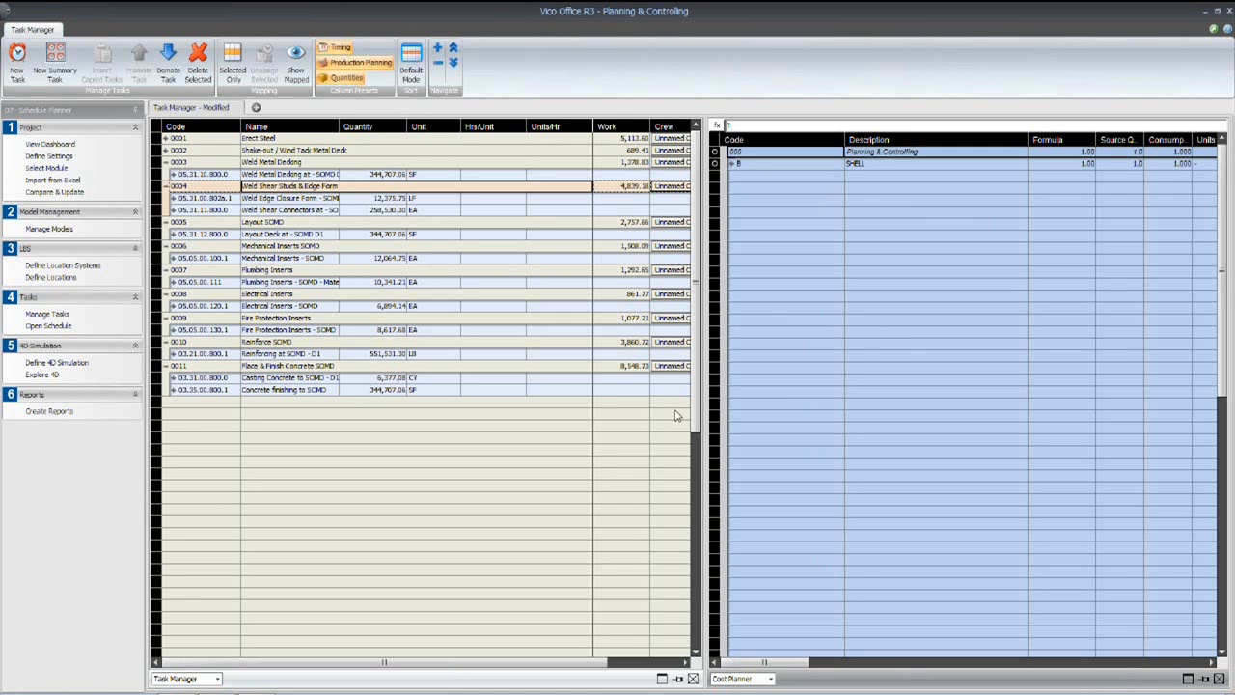
mouse_move(862, 183)
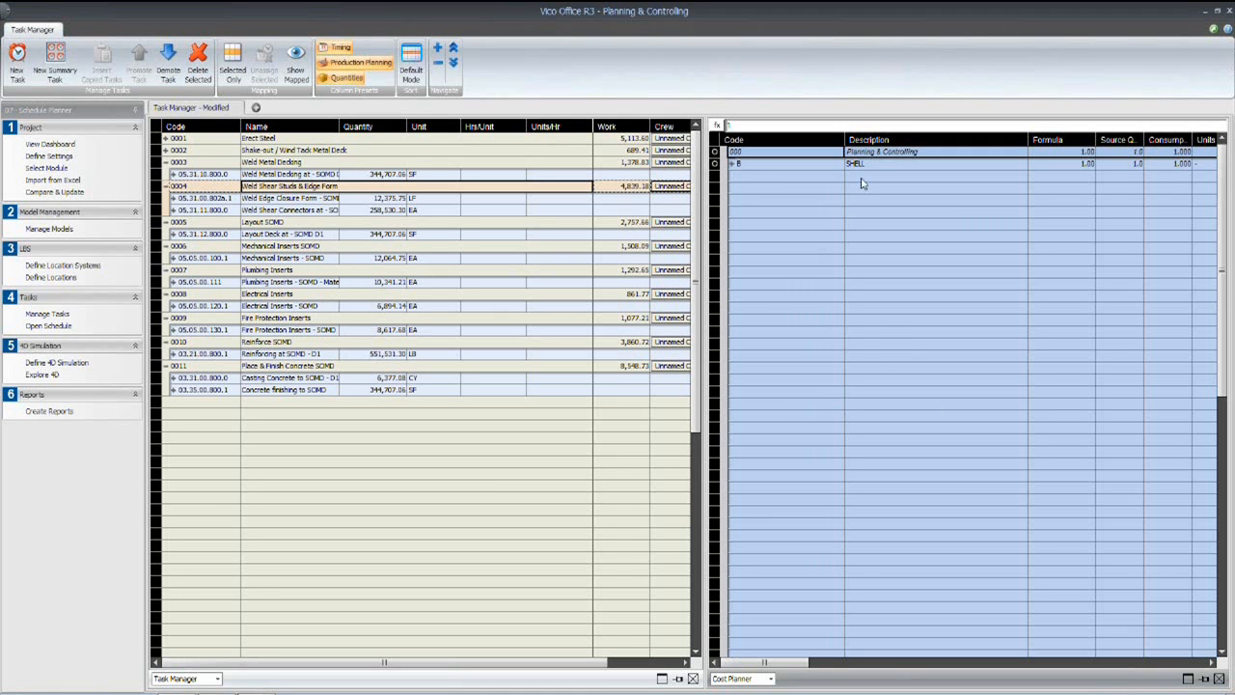